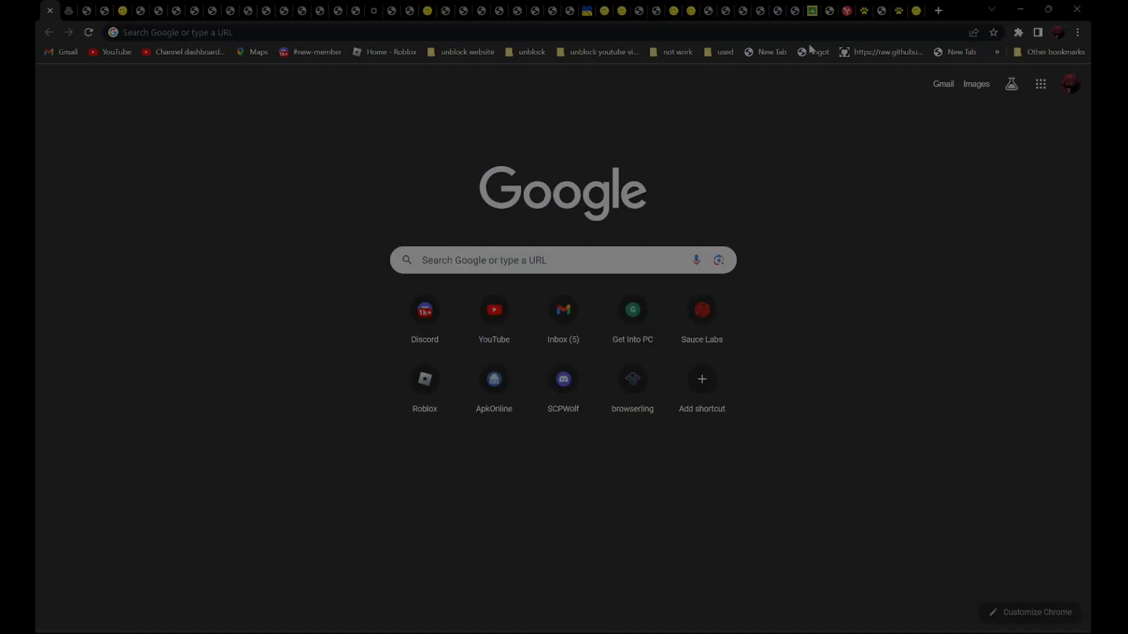
{"action": "mouse_move", "coordinate": [414, 113]}
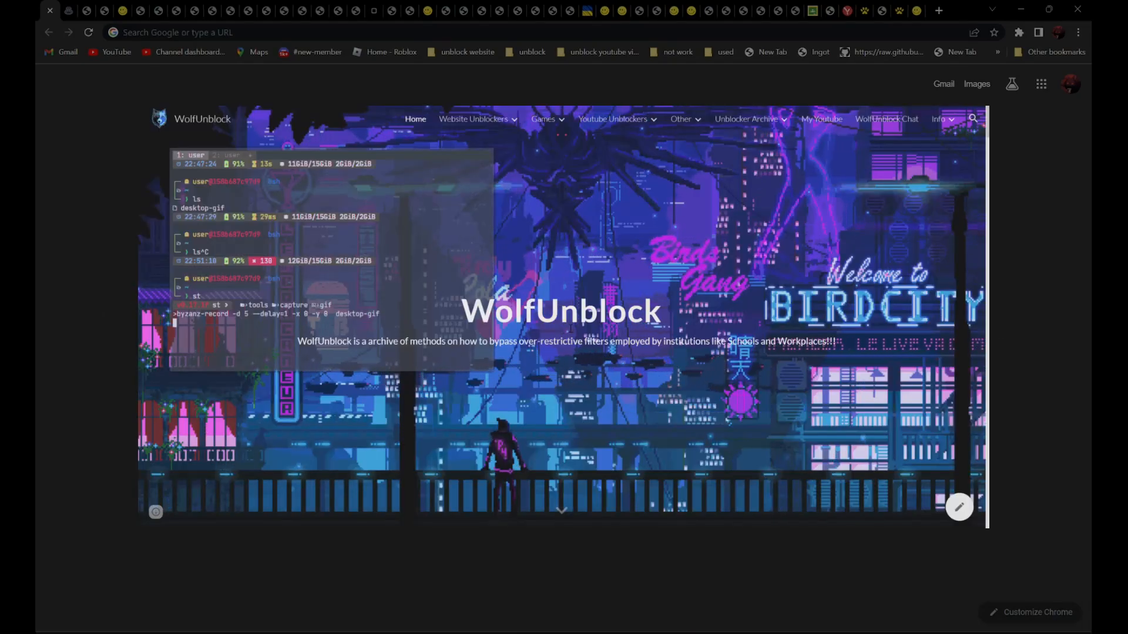
Search Google for "discord" from a new tab's address bar
{"action": "left_click", "coordinate": [746, 119]}
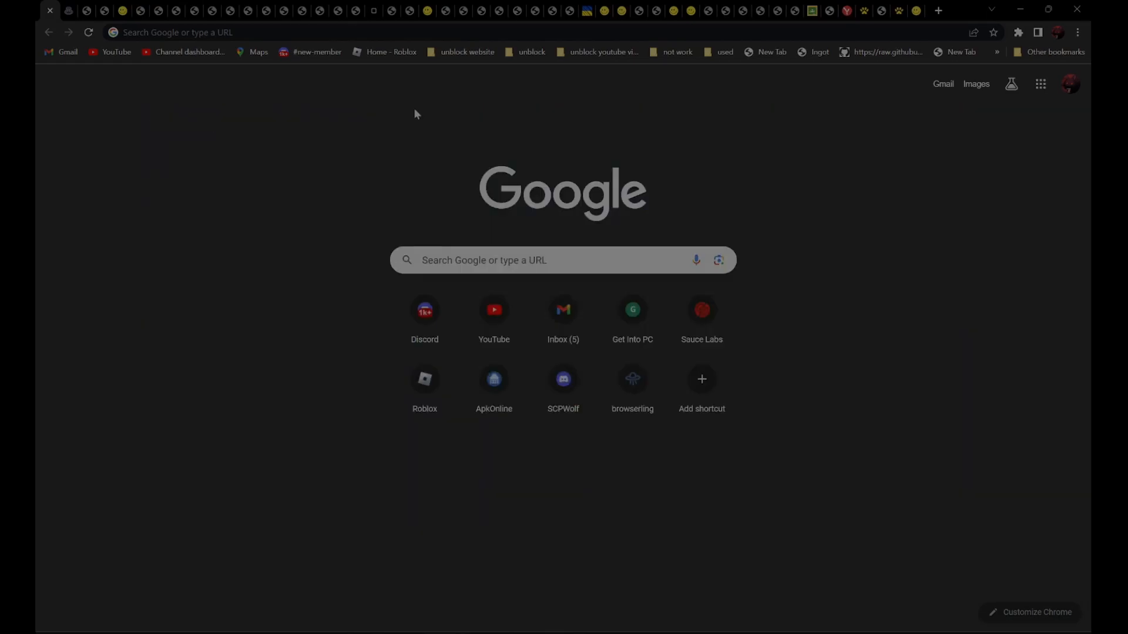
{"action": "mouse_move", "coordinate": [426, 6]}
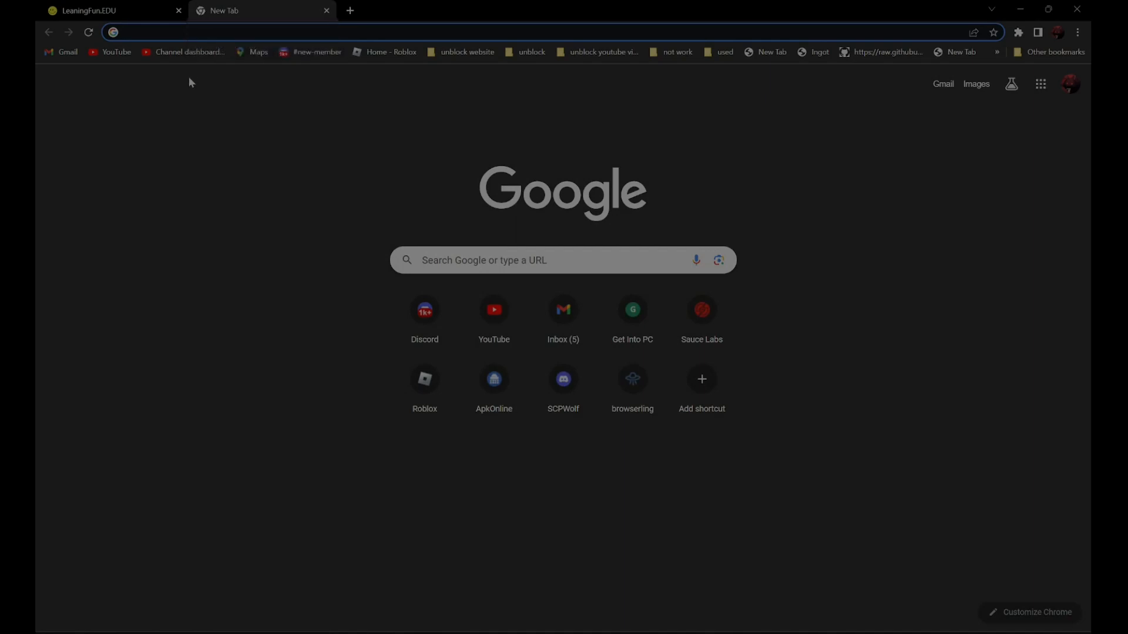
{"action": "type", "text": "di"}
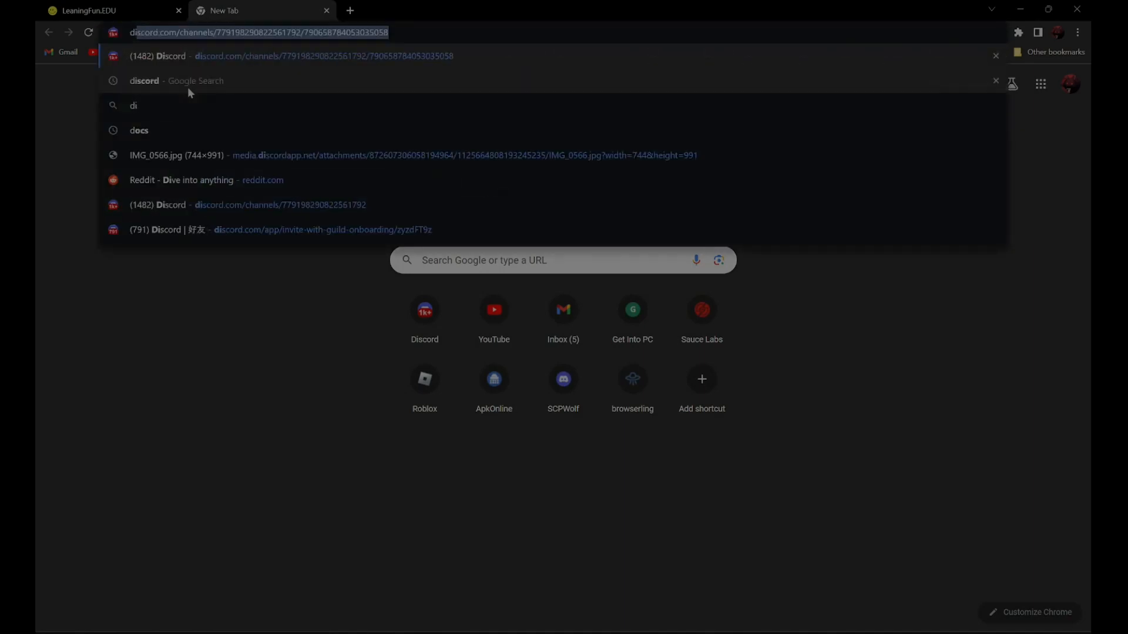
{"action": "type", "text": "discord"}
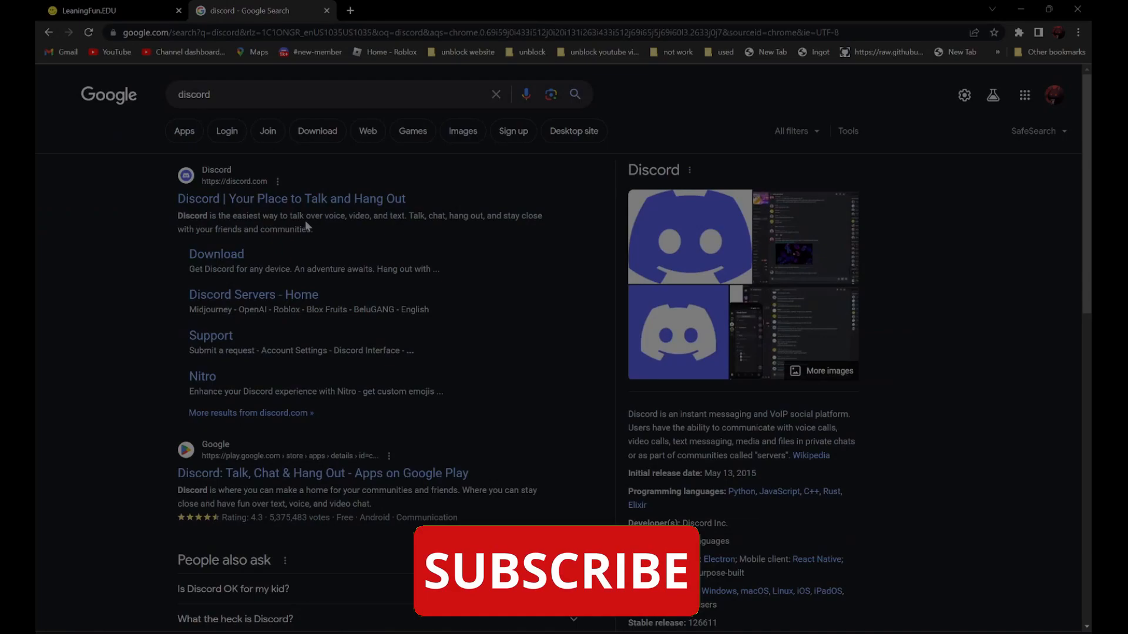
Bring up the link options for the top "Discord | Your Place to Talk and Hang Out" result
{"action": "right_click", "coordinate": [252, 199]}
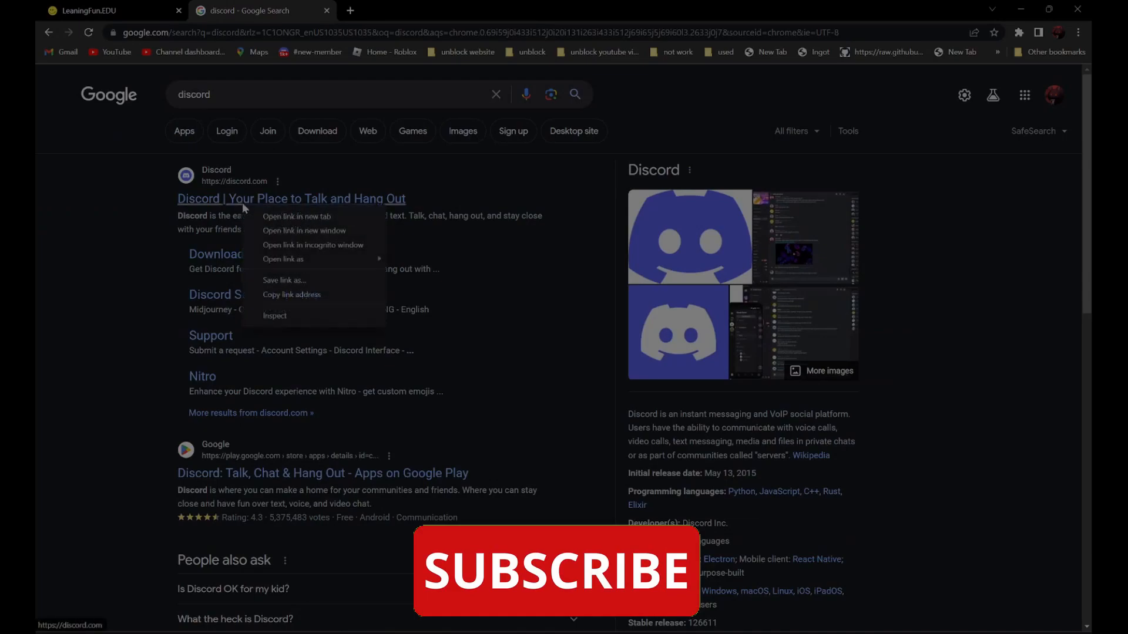
{"action": "mouse_move", "coordinate": [292, 294]}
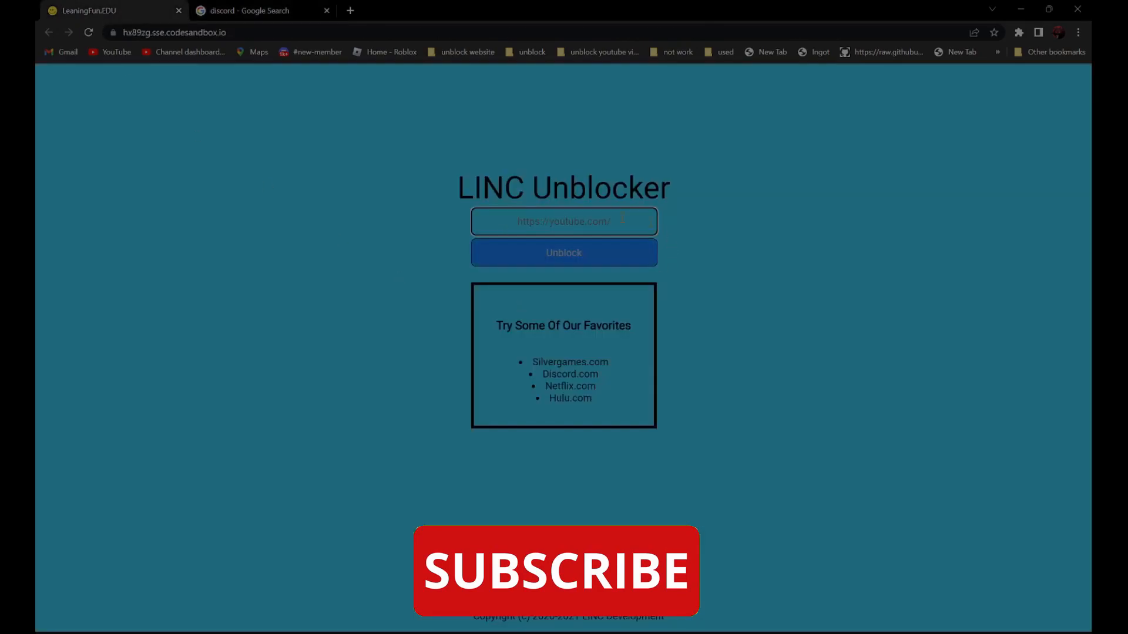
{"action": "right_click", "coordinate": [563, 221]}
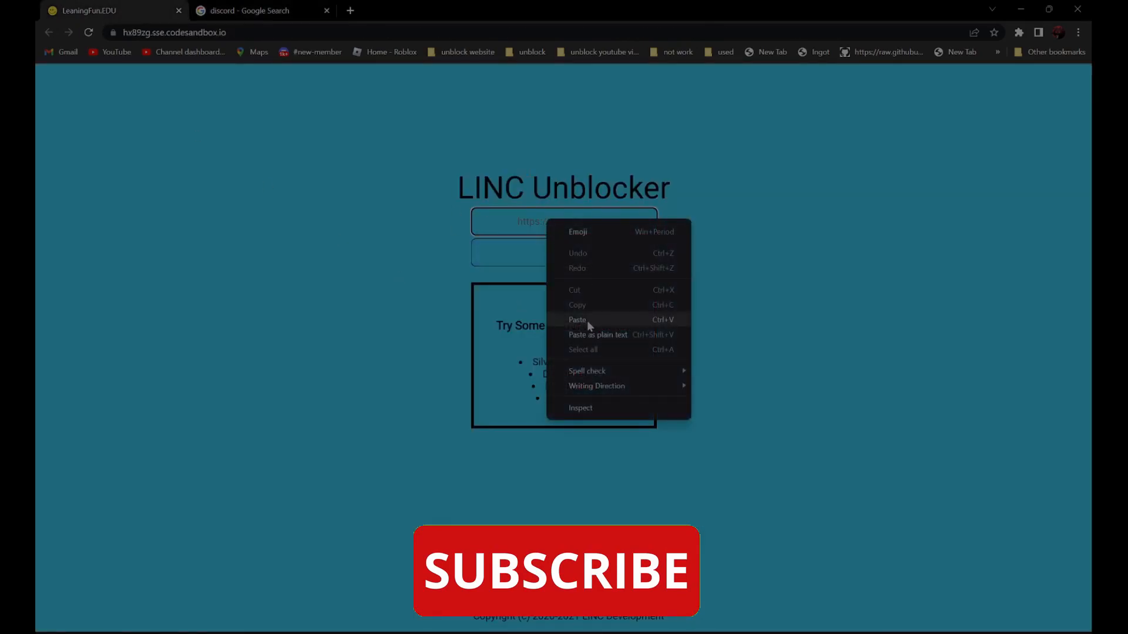
{"action": "left_click", "coordinate": [577, 319]}
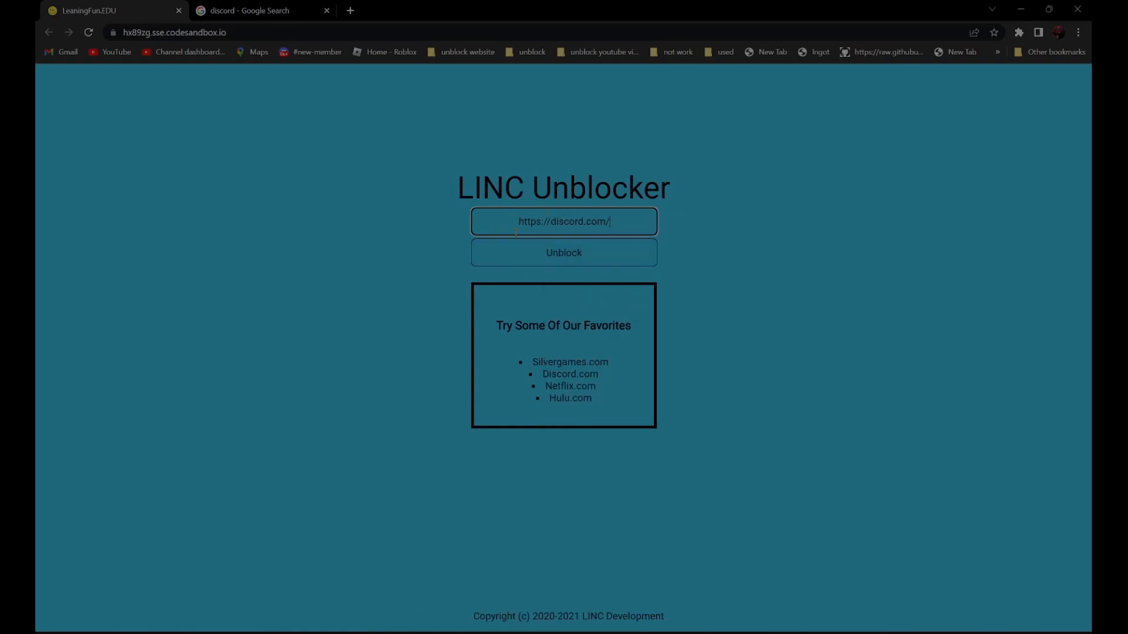
{"action": "left_click", "coordinate": [563, 253]}
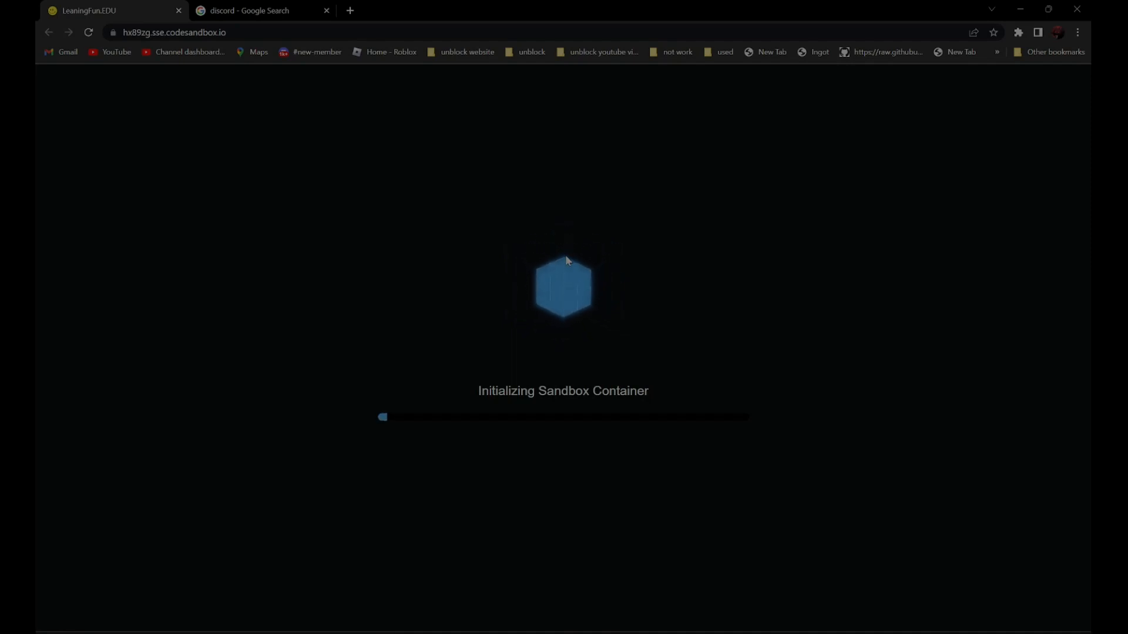